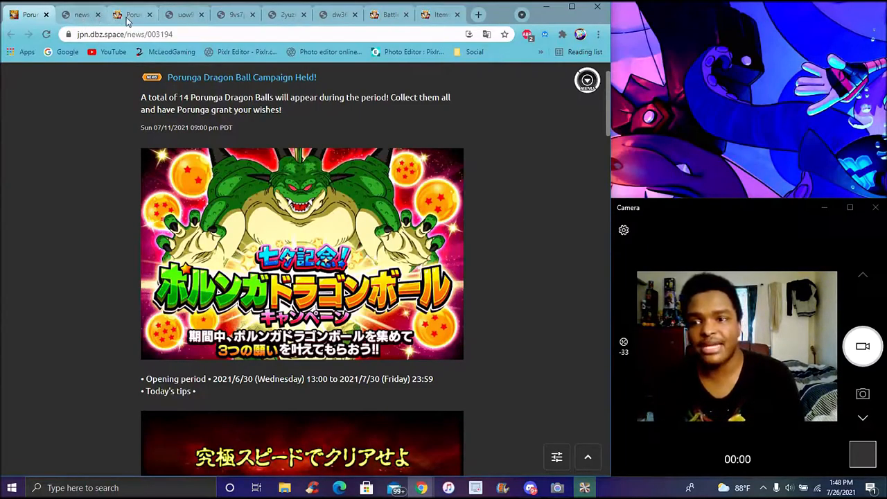
Review the second set of 7 Dragon Balls table, then bring up the Top Legendary Summon screenshot
{"action": "left_click", "coordinate": [132, 14]}
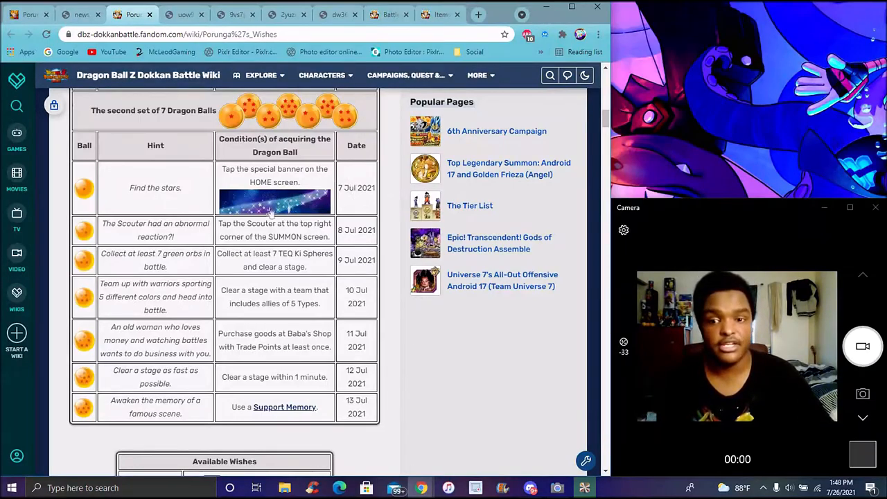
{"action": "mouse_move", "coordinate": [391, 210]}
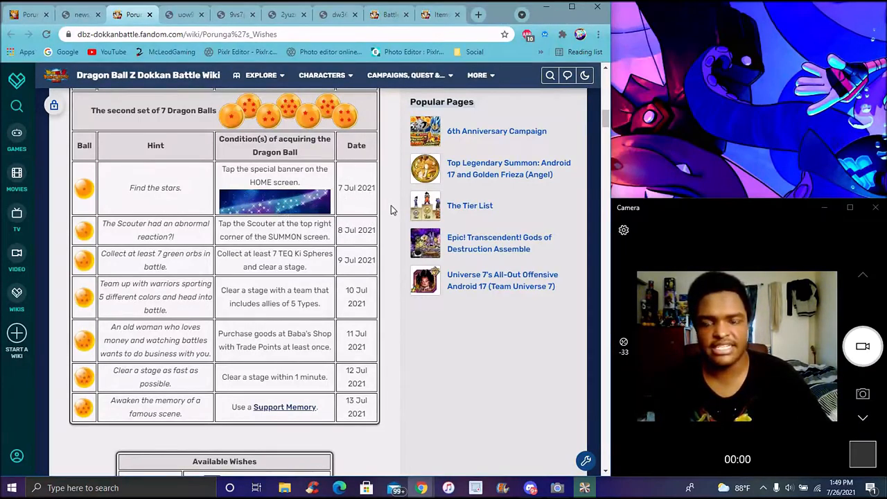
{"action": "mouse_move", "coordinate": [387, 205]}
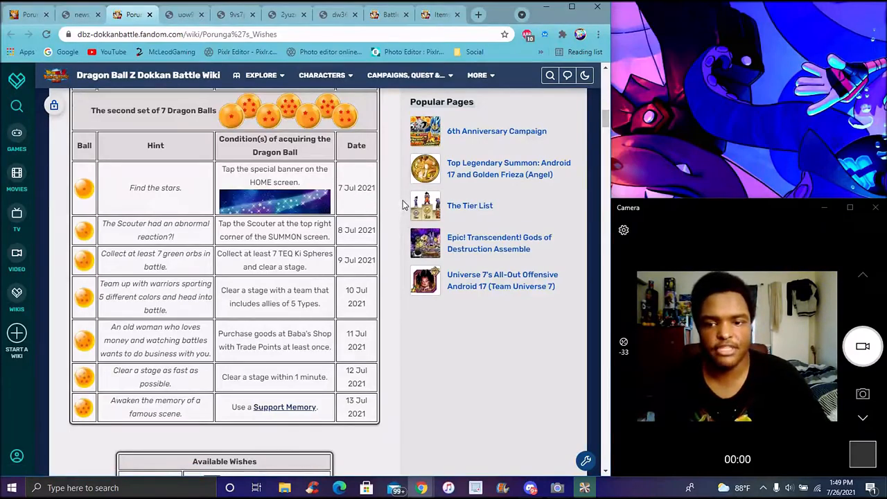
{"action": "mouse_move", "coordinate": [409, 233]}
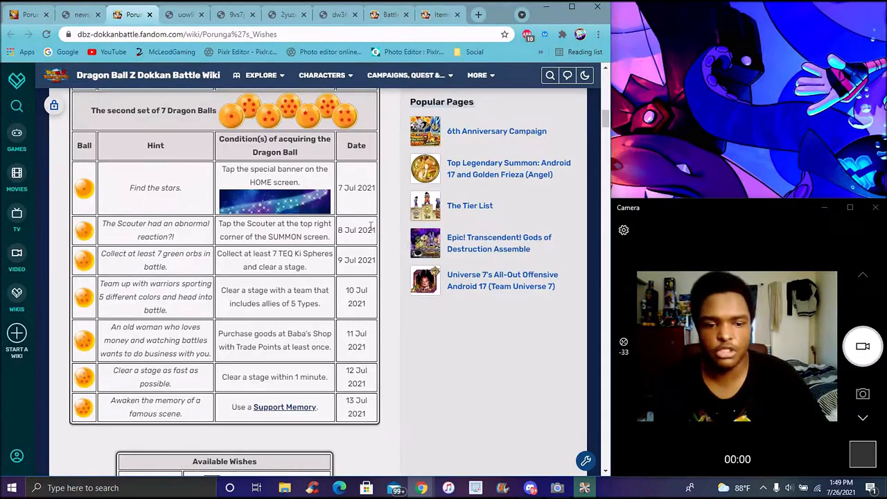
{"action": "mouse_move", "coordinate": [317, 183]}
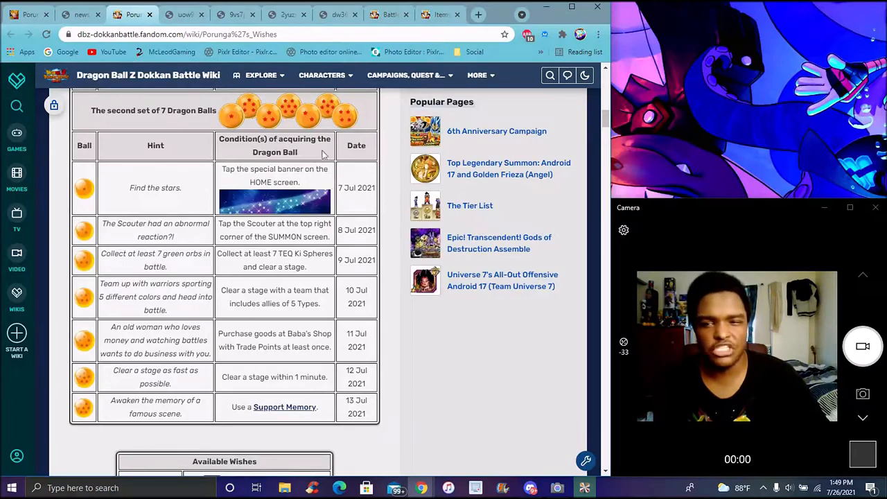
{"action": "mouse_move", "coordinate": [372, 182]}
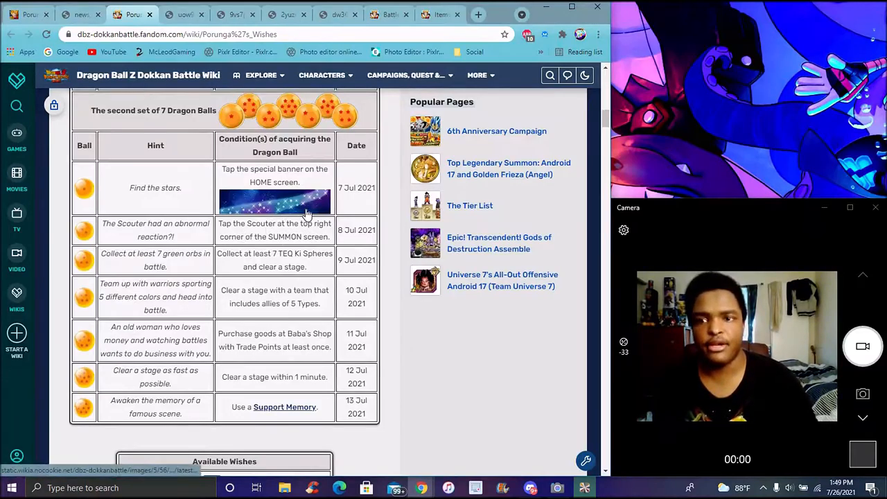
{"action": "left_click", "coordinate": [183, 14]}
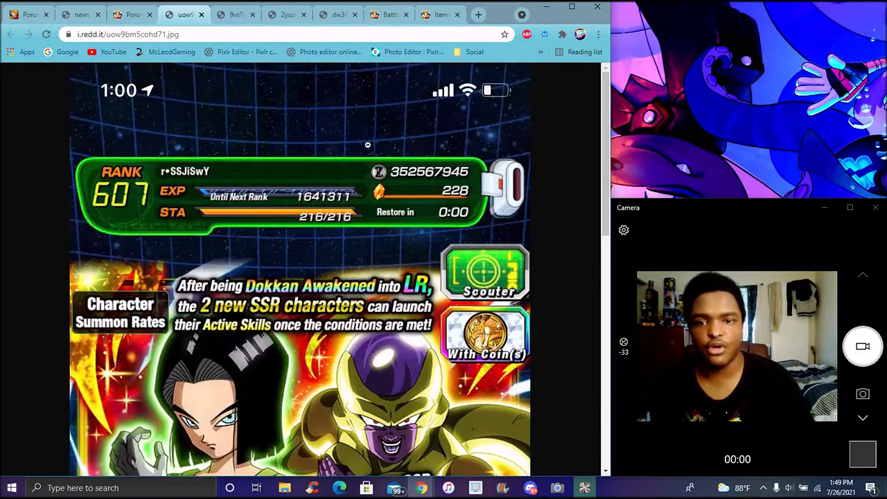
Scroll through the full Top Legendary Summon banner screenshot and return to the Porunga's Wishes page
{"action": "scroll", "scroll_direction": "down", "scroll_amount": 3}
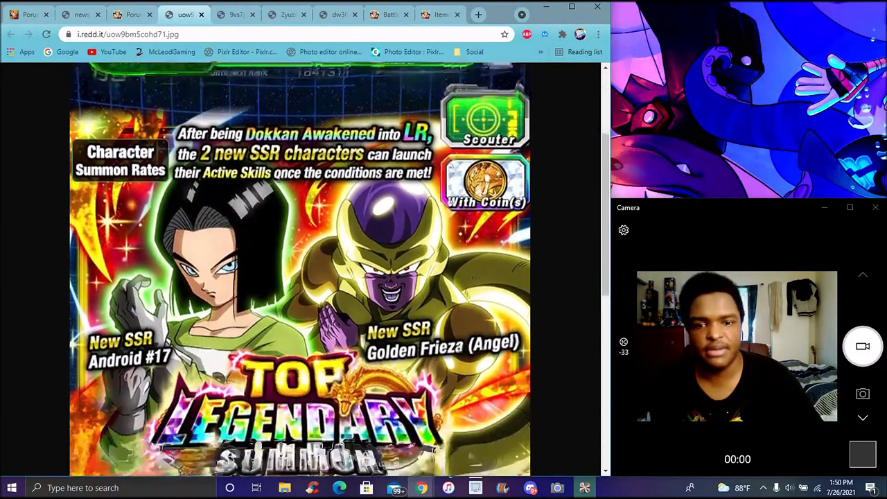
{"action": "scroll", "scroll_direction": "down", "scroll_amount": 3}
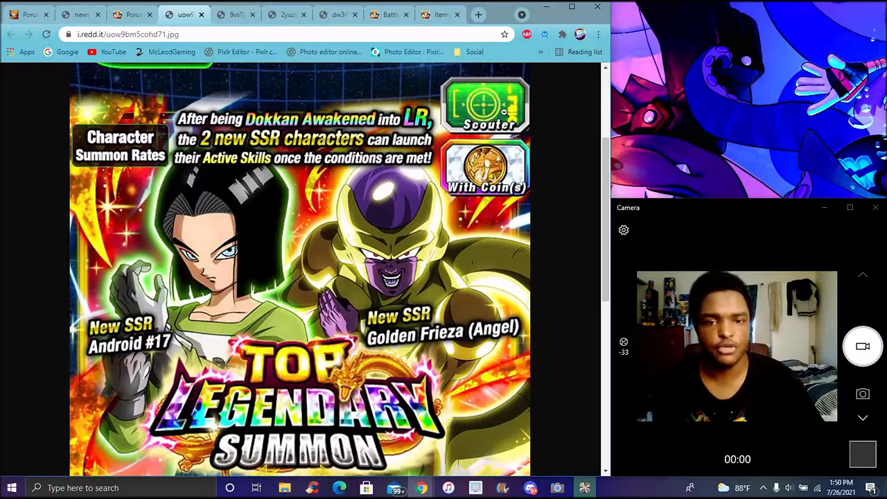
{"action": "scroll", "scroll_direction": "down", "scroll_amount": 3}
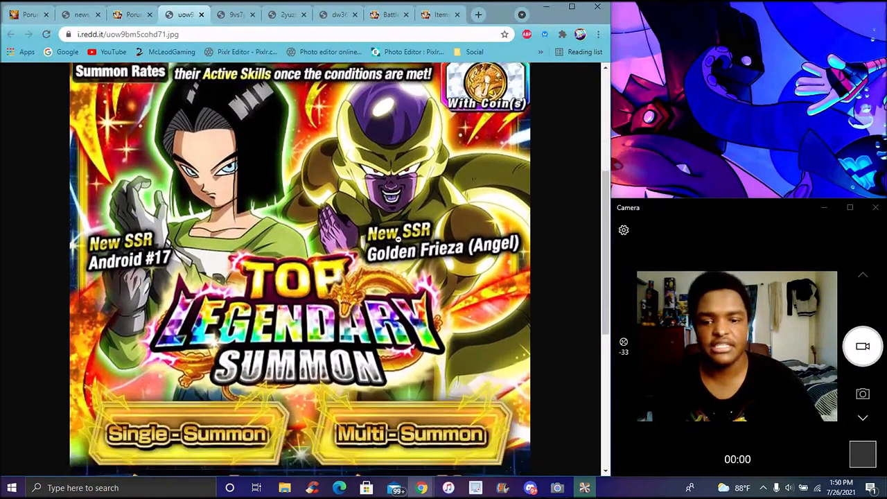
{"action": "scroll", "scroll_direction": "down", "scroll_amount": 3}
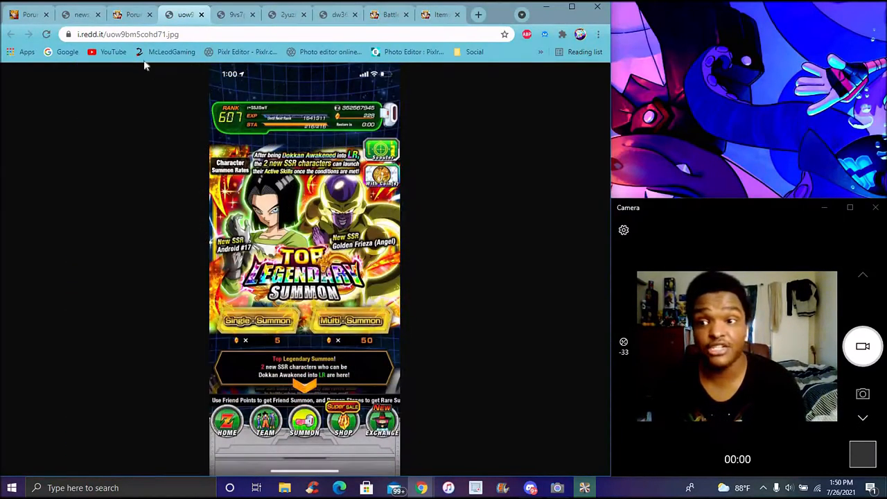
{"action": "left_click", "coordinate": [132, 14]}
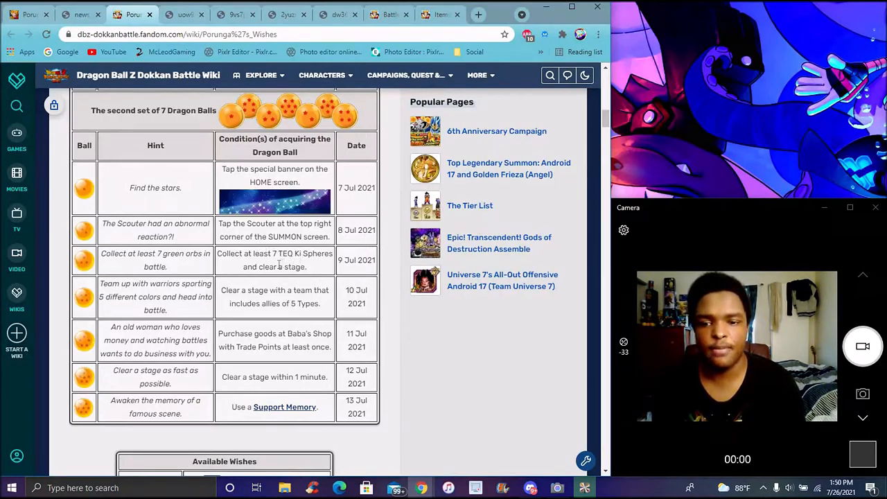
{"action": "left_click", "coordinate": [183, 14]}
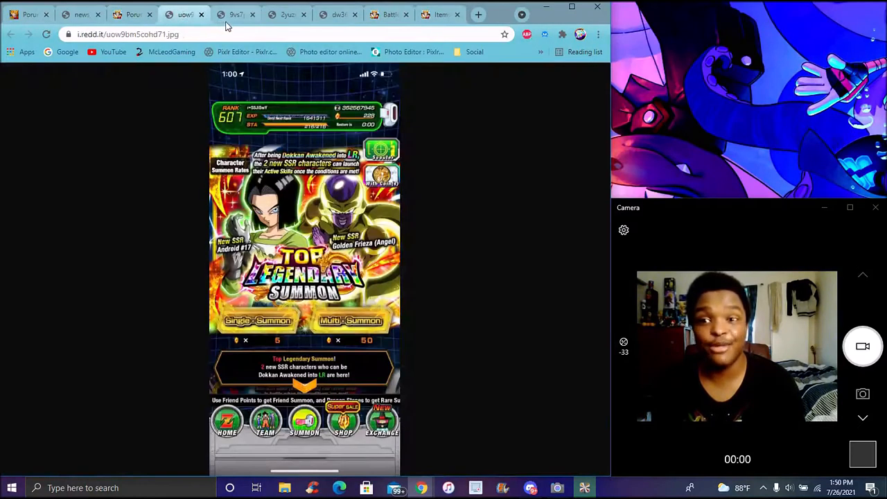
{"action": "left_click", "coordinate": [236, 14]}
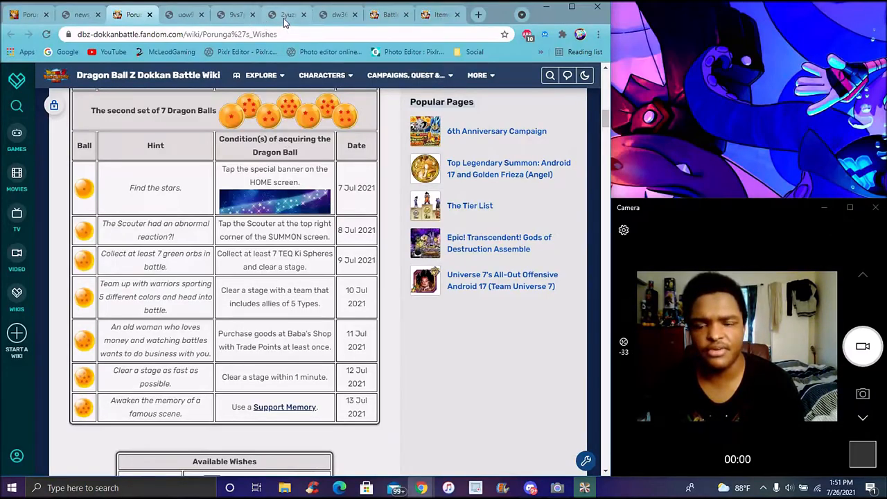
{"action": "left_click", "coordinate": [286, 14]}
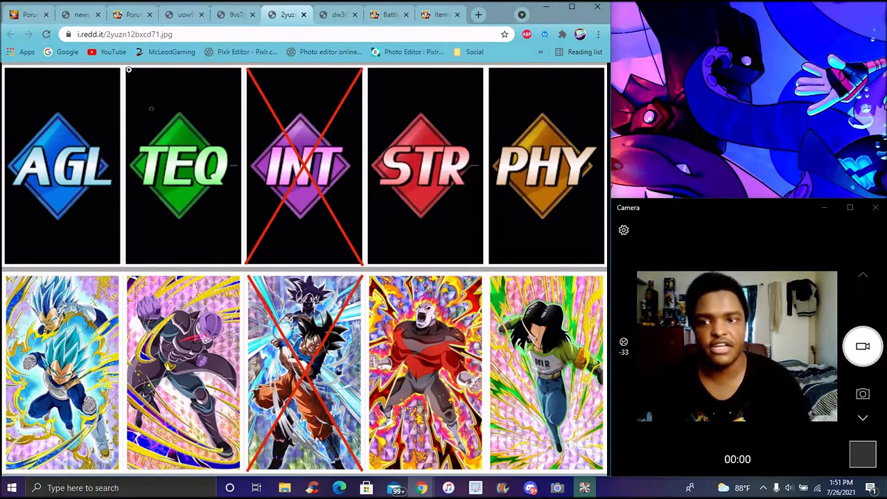
{"action": "left_click", "coordinate": [132, 14]}
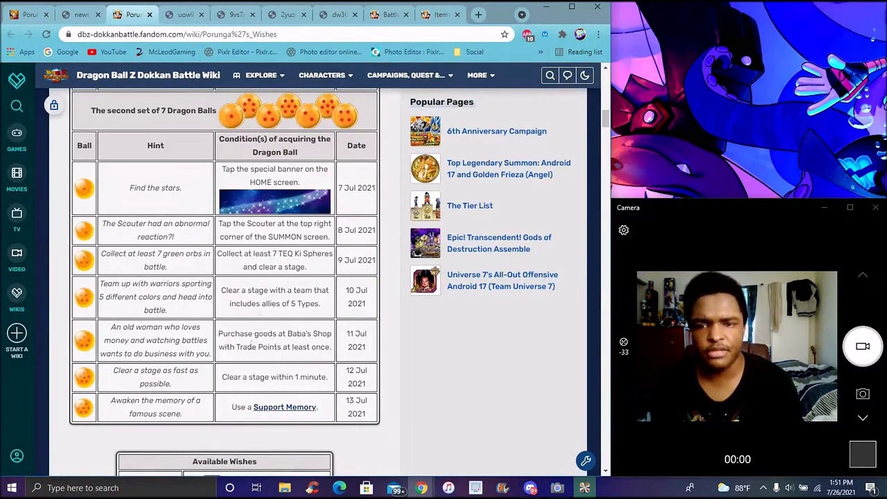
{"action": "left_click", "coordinate": [337, 14]}
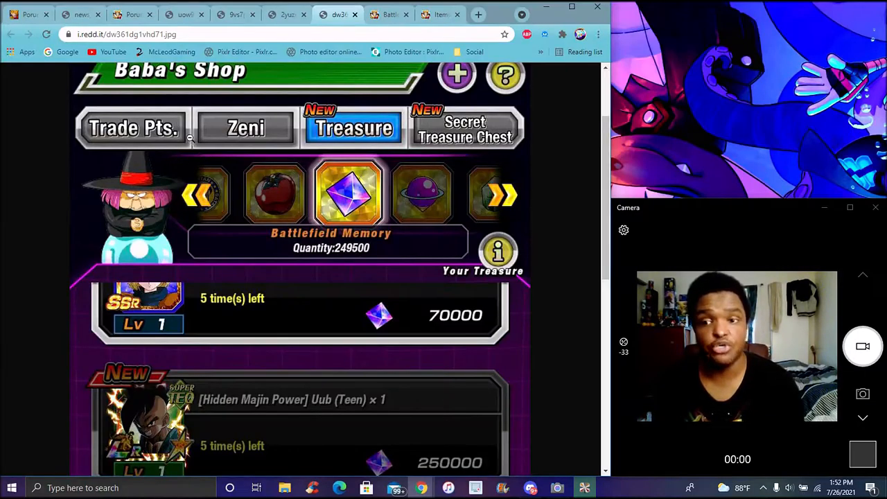
{"action": "left_click", "coordinate": [132, 14]}
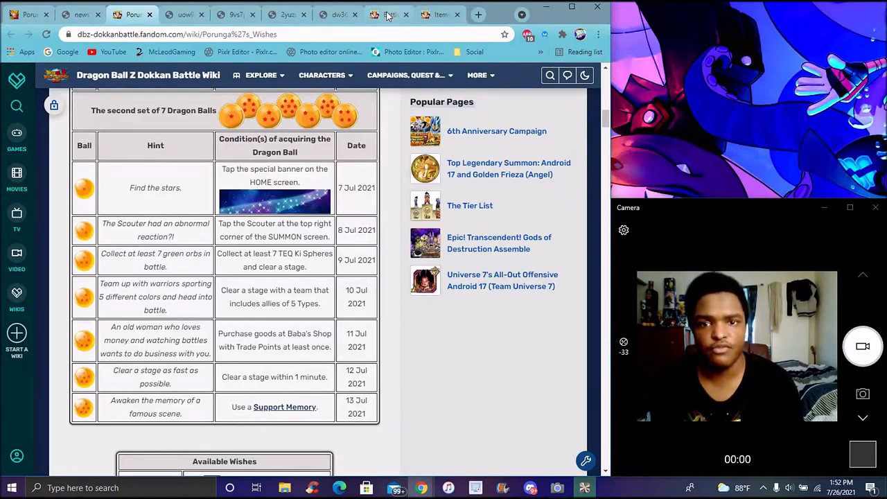
Check the Team Bardock event page, then go to the Support Memory items list with Oolong's Wish and Frieza's Fury
{"action": "left_click", "coordinate": [388, 14]}
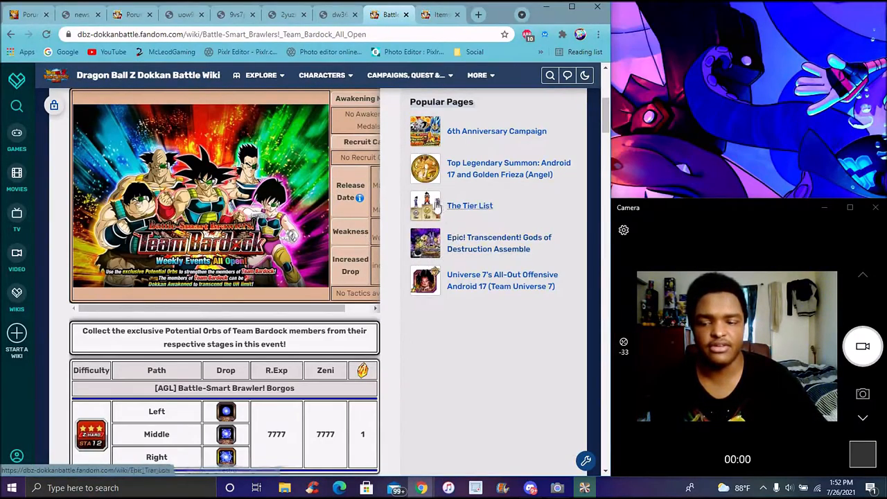
{"action": "mouse_move", "coordinate": [363, 178]}
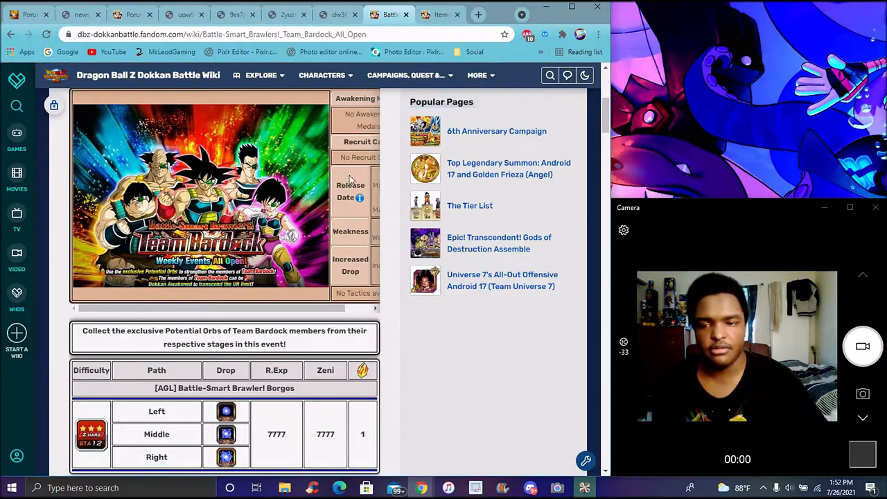
{"action": "mouse_move", "coordinate": [330, 213]}
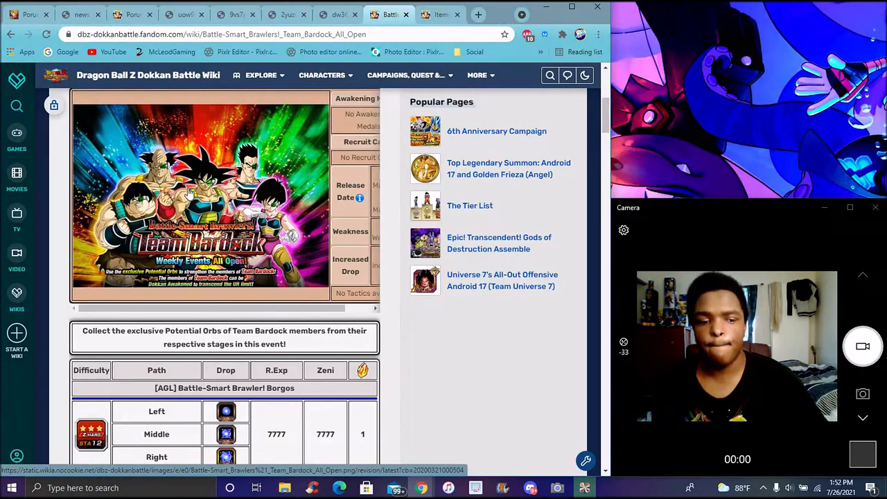
{"action": "mouse_move", "coordinate": [389, 175]}
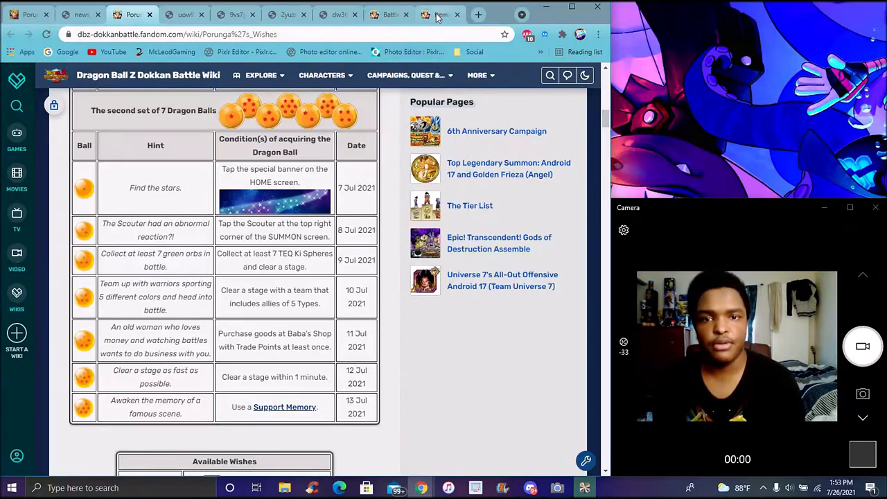
{"action": "left_click", "coordinate": [285, 408]}
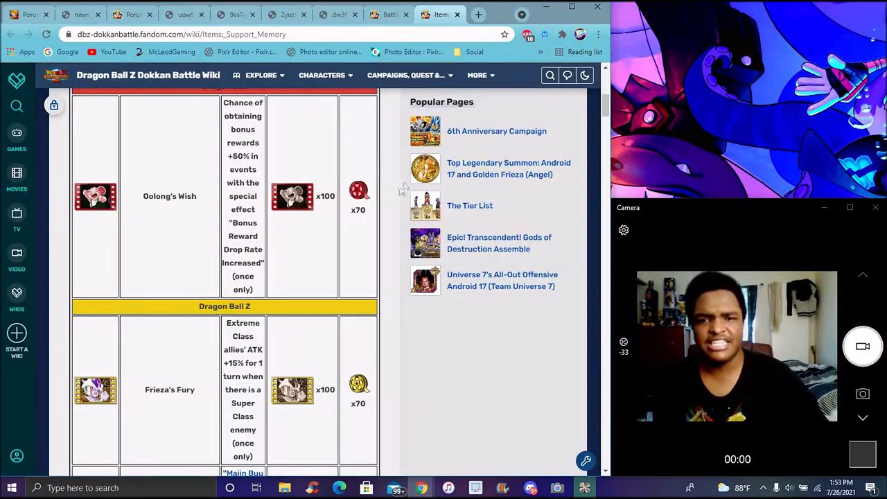
{"action": "mouse_move", "coordinate": [358, 173]}
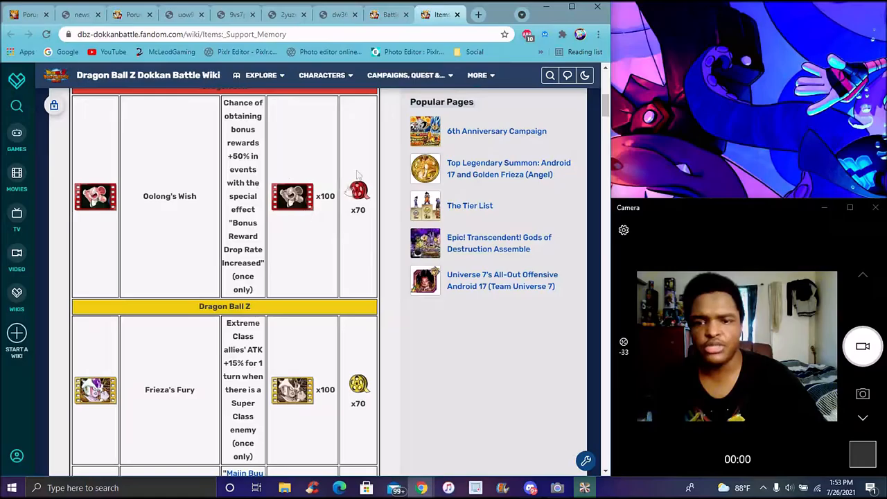
{"action": "mouse_move", "coordinate": [387, 155]}
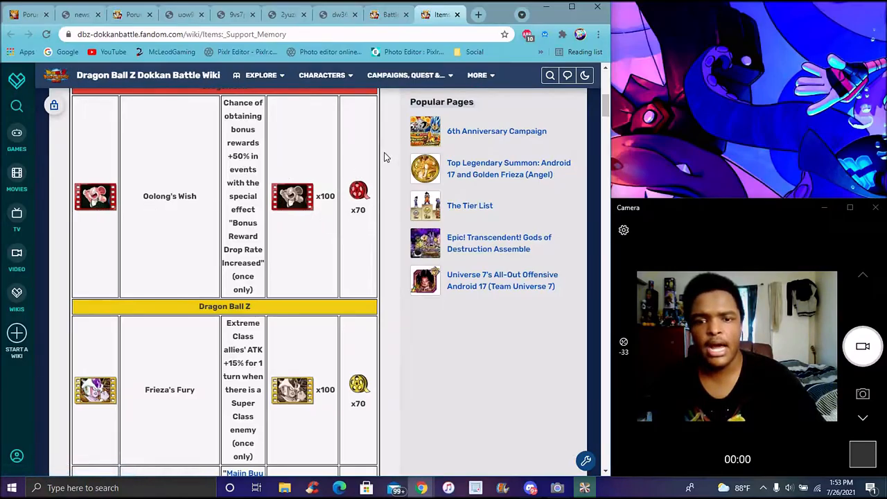
{"action": "mouse_move", "coordinate": [470, 205]}
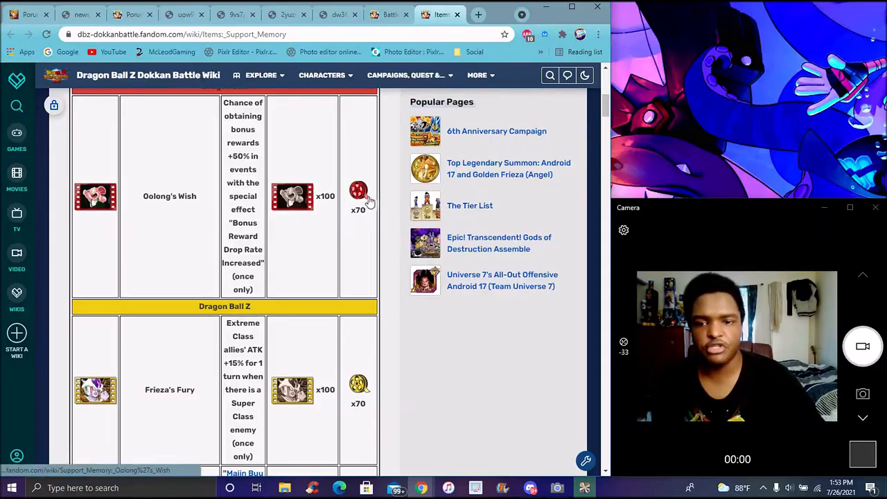
Browse the Support Memory list through the Dragon Ball Movies and Super entries, then switch to the jpn.dbz.space campaign image
{"action": "scroll", "scroll_direction": "down", "scroll_amount": 3}
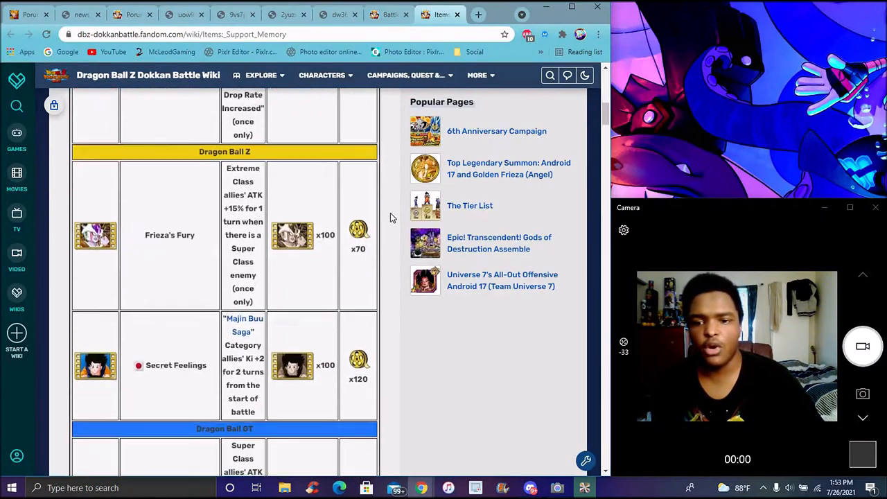
{"action": "scroll", "scroll_direction": "down", "scroll_amount": 3}
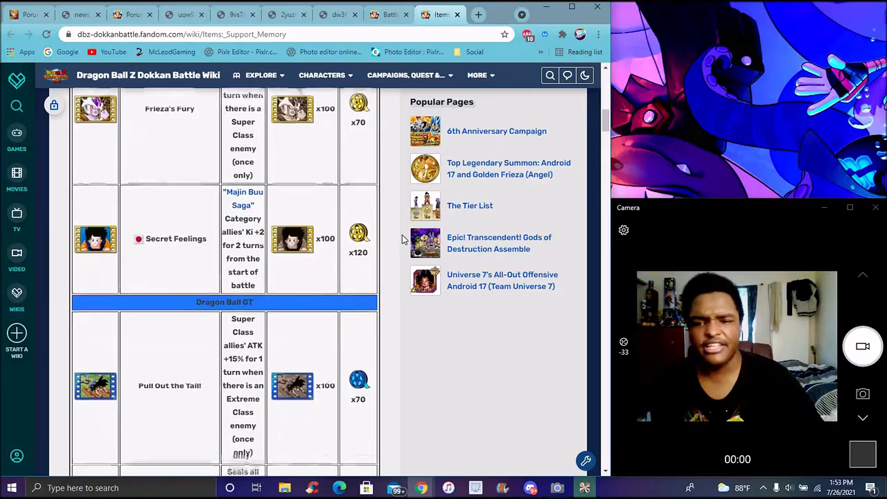
{"action": "scroll", "scroll_direction": "down", "scroll_amount": 3}
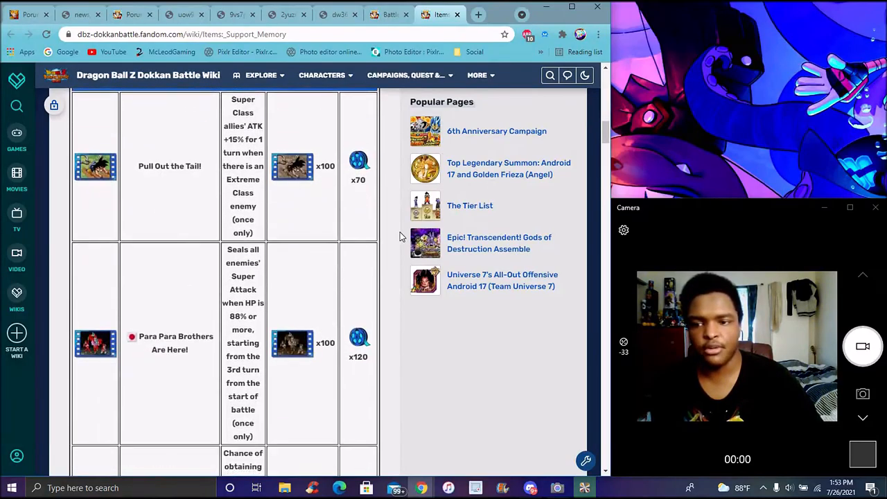
{"action": "scroll", "scroll_direction": "down", "scroll_amount": 3}
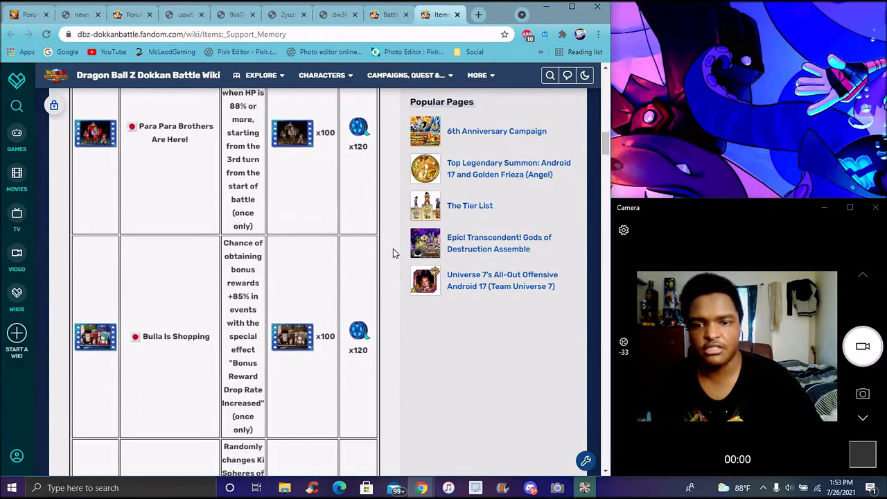
{"action": "scroll", "scroll_direction": "down", "scroll_amount": 3}
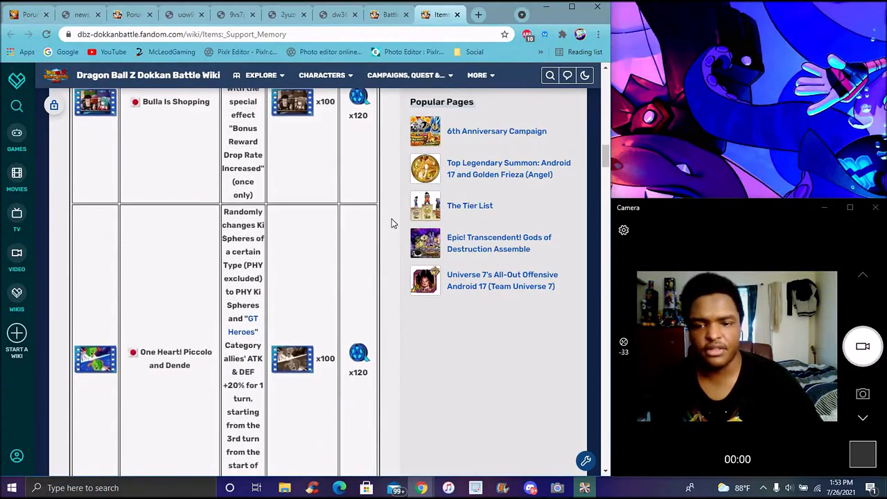
{"action": "scroll", "scroll_direction": "down", "scroll_amount": 3}
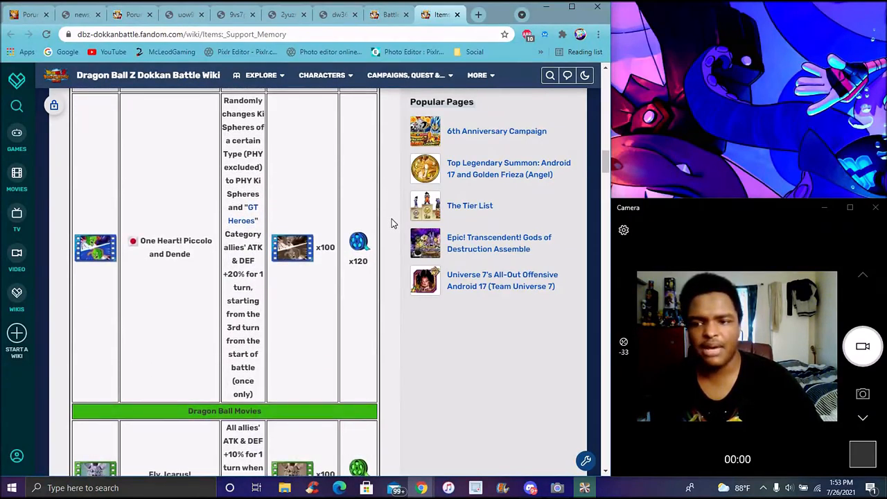
{"action": "scroll", "scroll_direction": "down", "scroll_amount": 3}
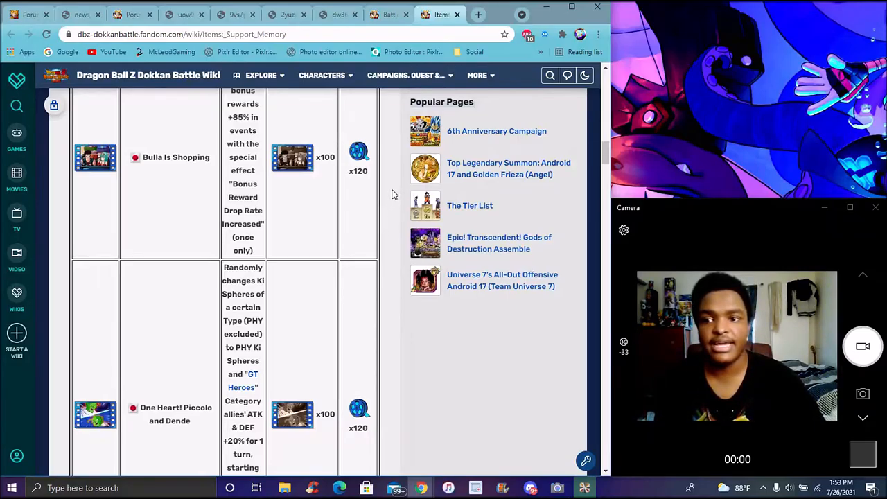
{"action": "scroll", "scroll_direction": "down", "scroll_amount": 3}
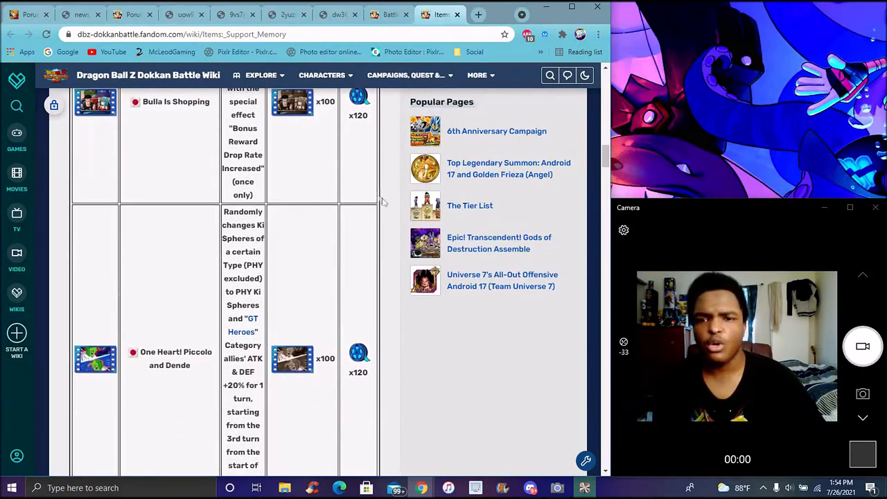
{"action": "scroll", "scroll_direction": "down", "scroll_amount": 3}
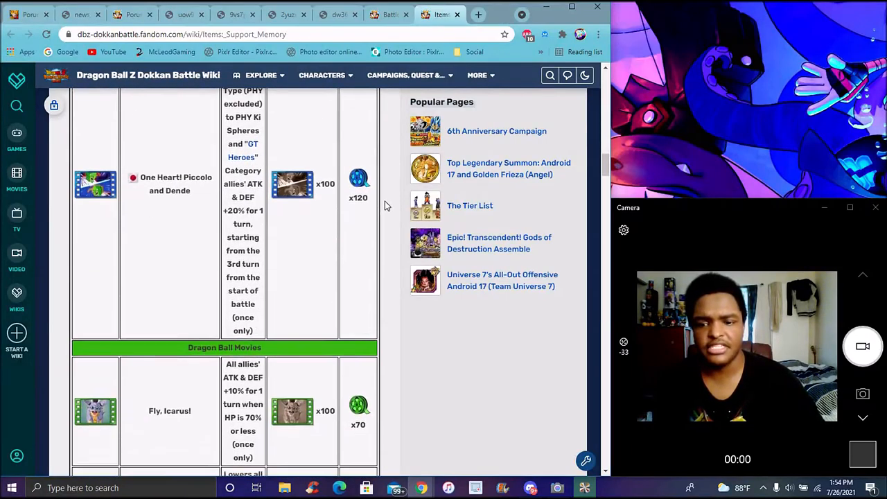
{"action": "scroll", "scroll_direction": "down", "scroll_amount": 3}
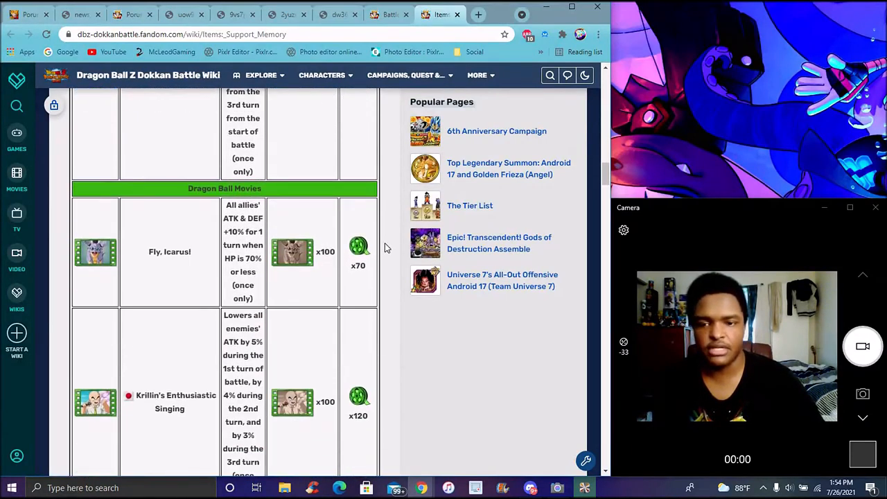
{"action": "scroll", "scroll_direction": "down", "scroll_amount": 3}
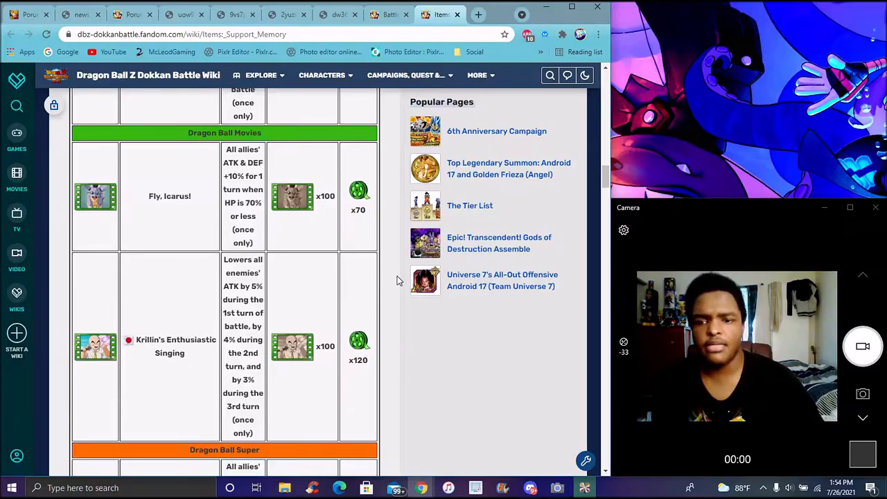
{"action": "scroll", "scroll_direction": "down", "scroll_amount": 3}
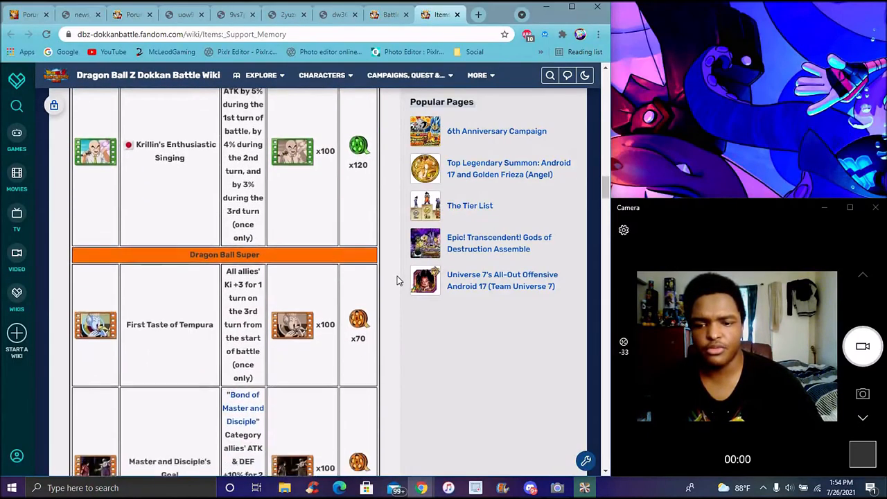
{"action": "scroll", "scroll_direction": "down", "scroll_amount": 3}
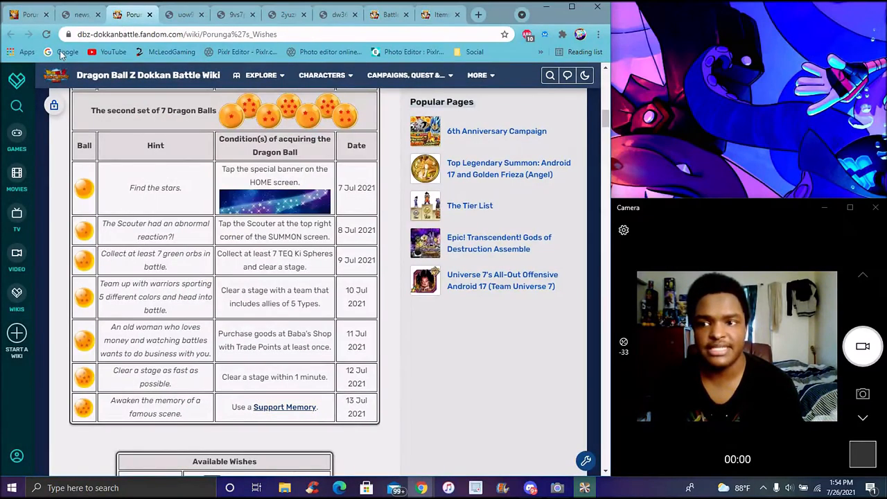
{"action": "left_click", "coordinate": [82, 14]}
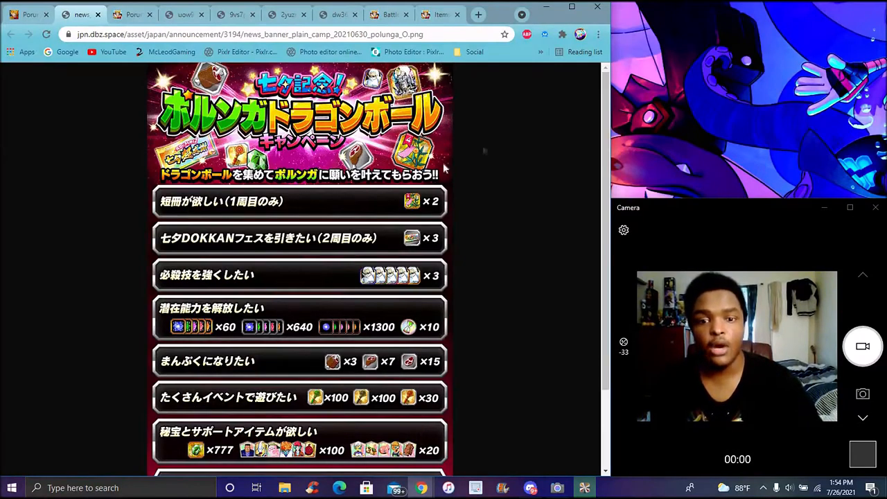
Scroll the Japanese Porunga campaign image down to the ally-training wish rewards at the bottom
{"action": "scroll", "scroll_direction": "down", "scroll_amount": 3}
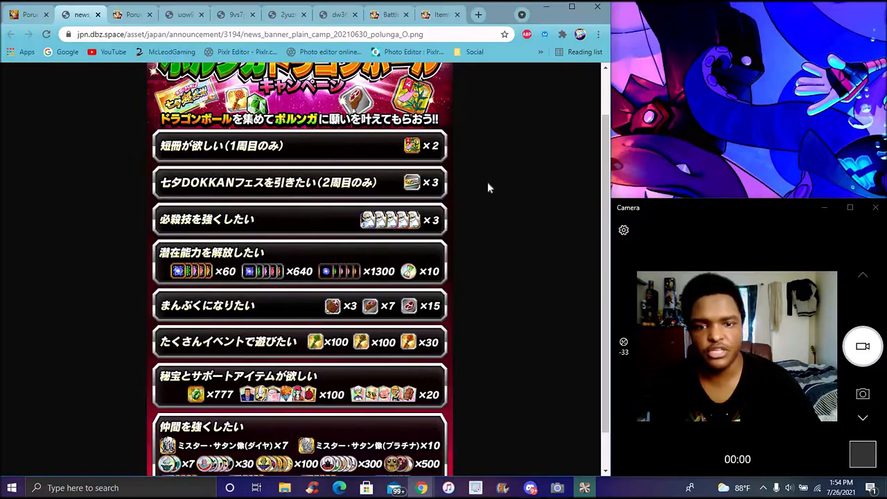
{"action": "scroll", "scroll_direction": "down", "scroll_amount": 3}
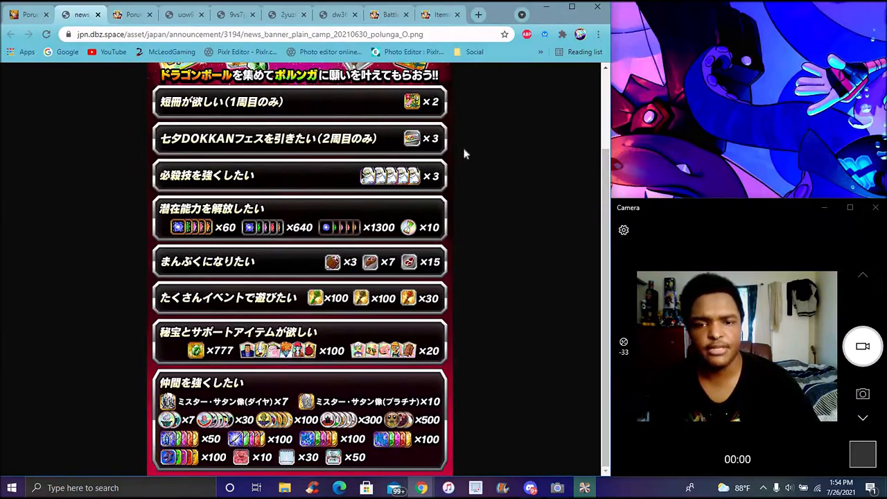
{"action": "mouse_move", "coordinate": [458, 136]}
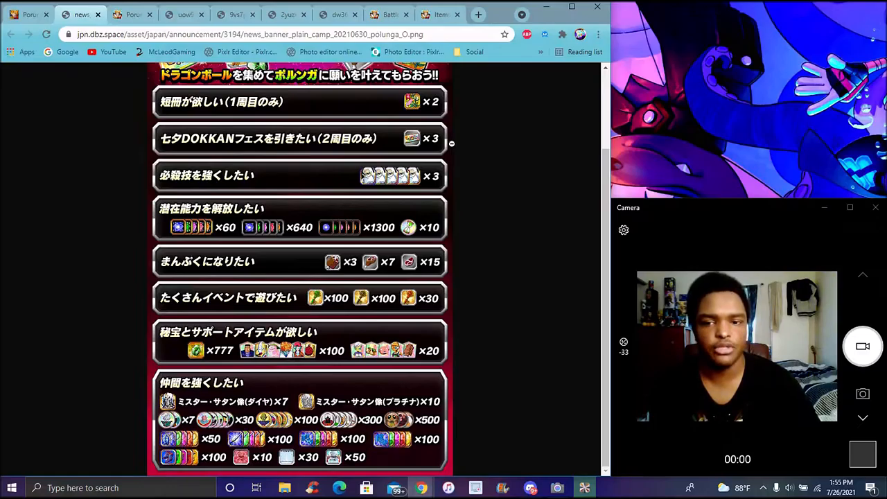
{"action": "mouse_move", "coordinate": [457, 159]}
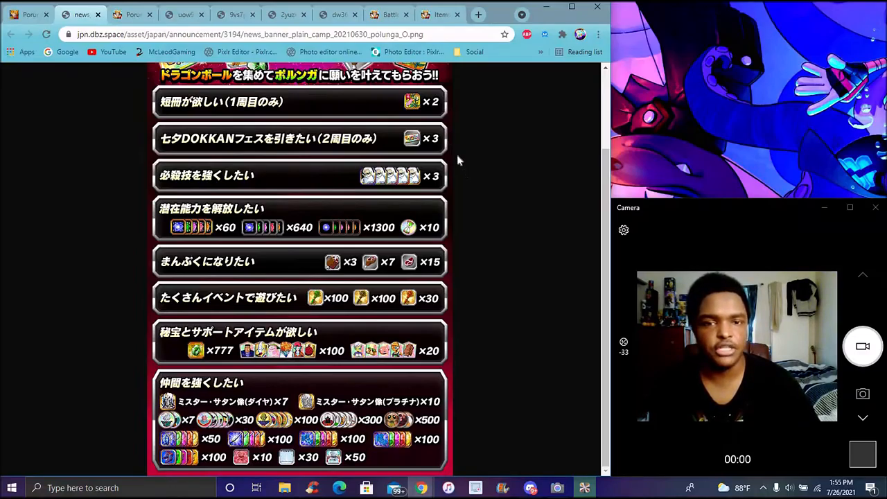
{"action": "mouse_move", "coordinate": [468, 193]}
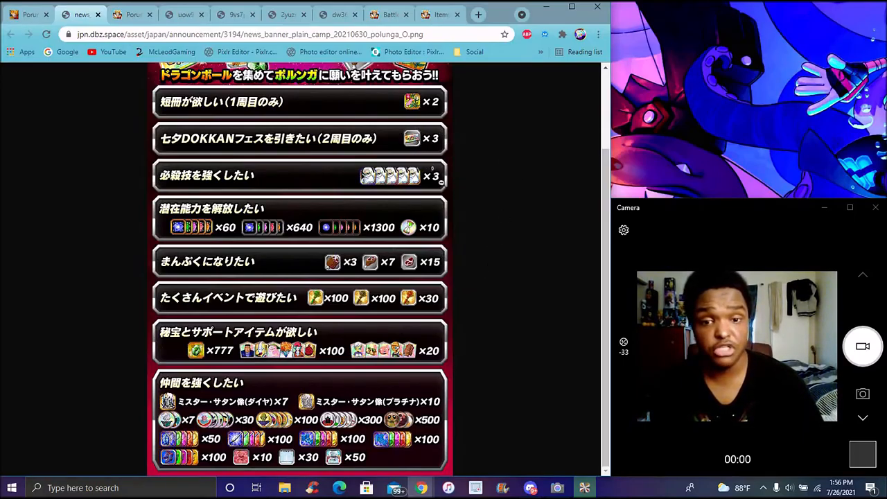
{"action": "mouse_move", "coordinate": [480, 219]}
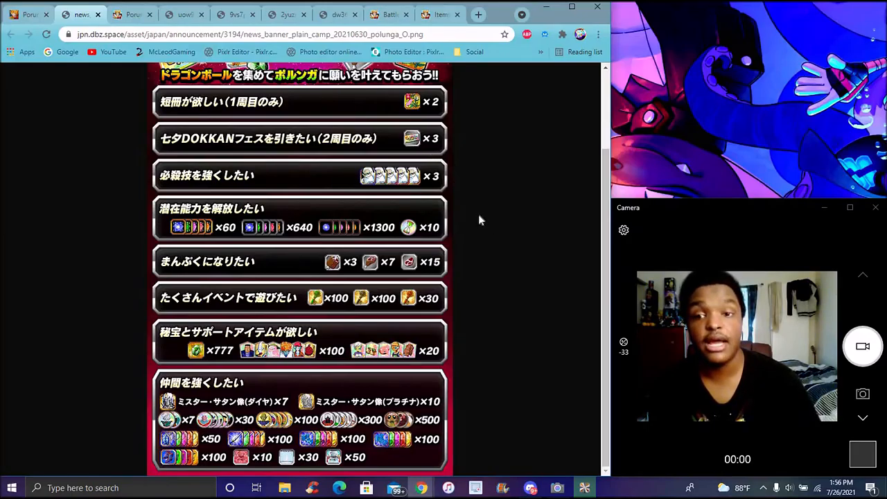